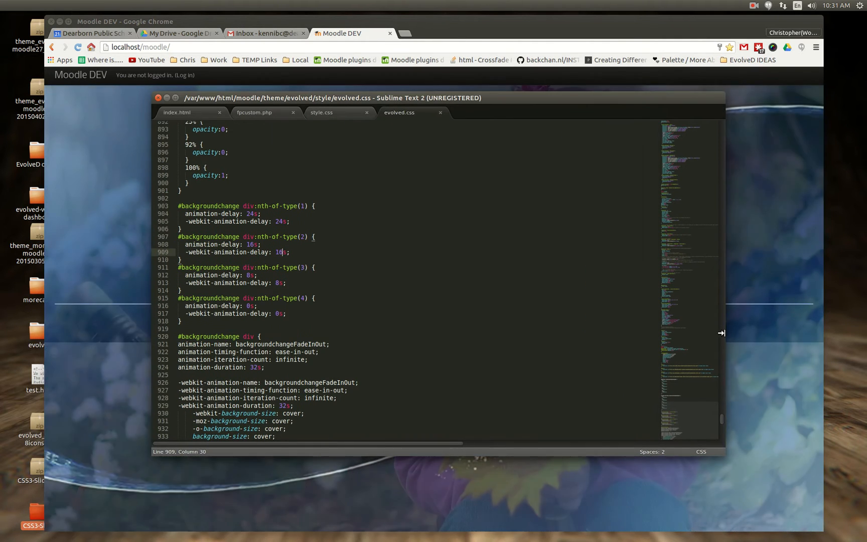
Watch the crossfading login backgrounds, then sign in to Moodle DEV with the filled credentials.
scroll("up", 3)
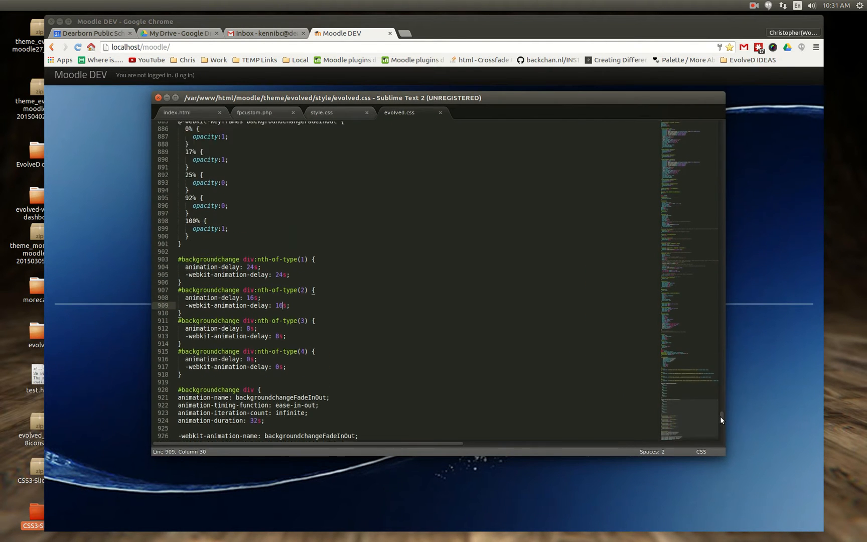
scroll("up", 3)
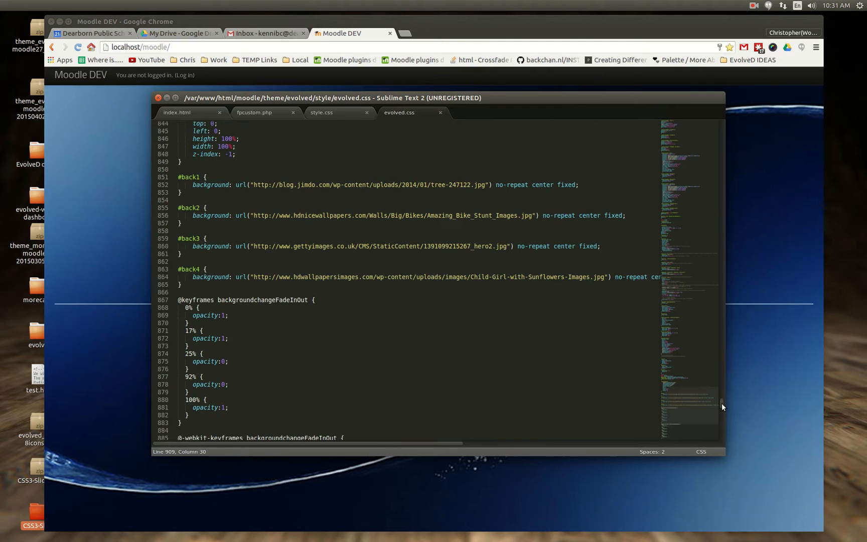
scroll("up", 3)
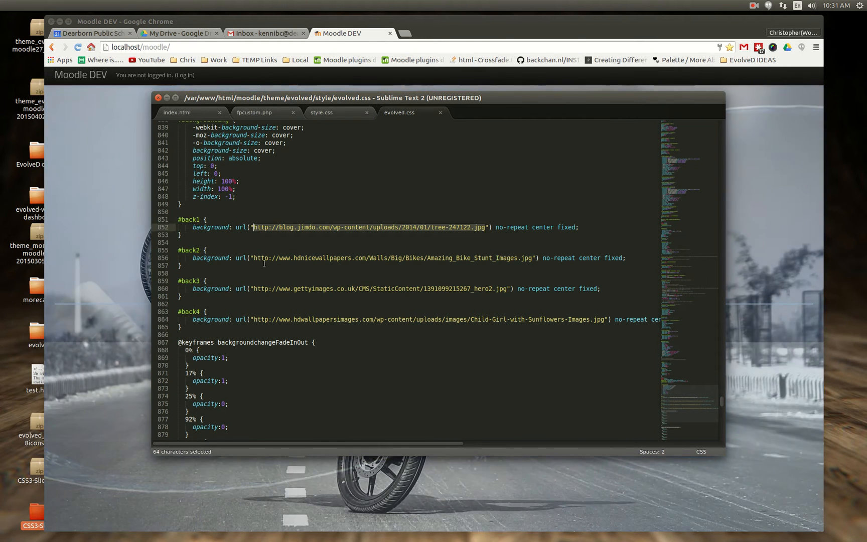
mouse_move(581, 327)
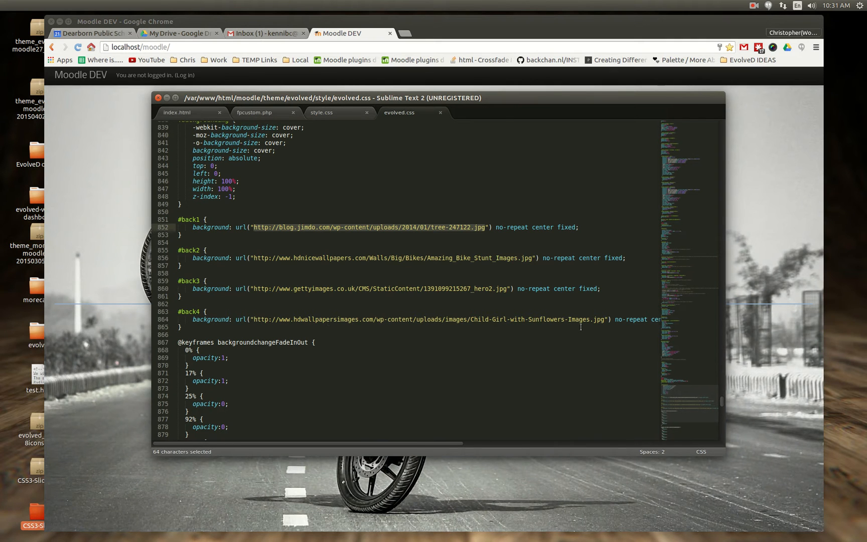
mouse_move(725, 405)
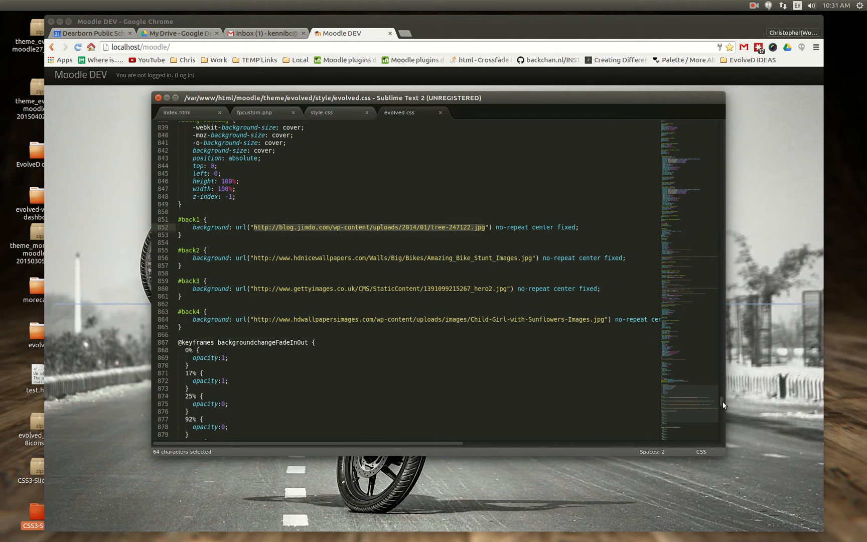
scroll("down", 3)
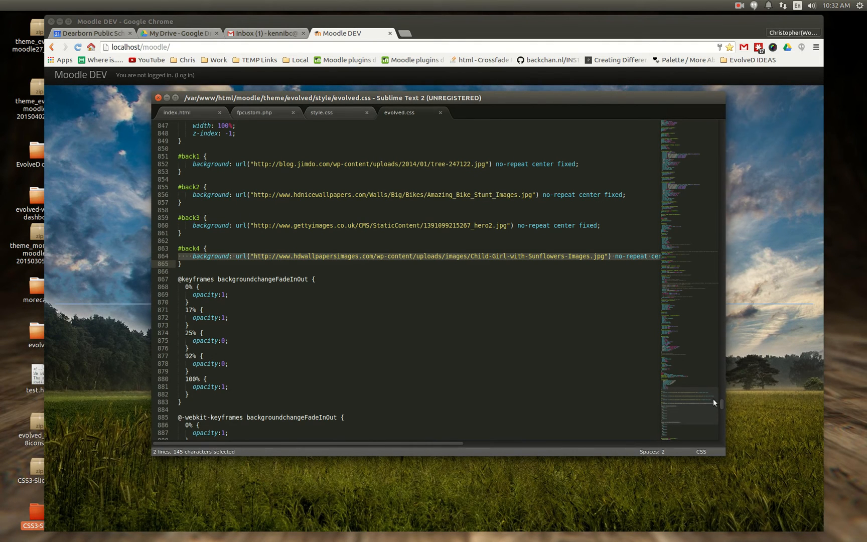
scroll("up", 3)
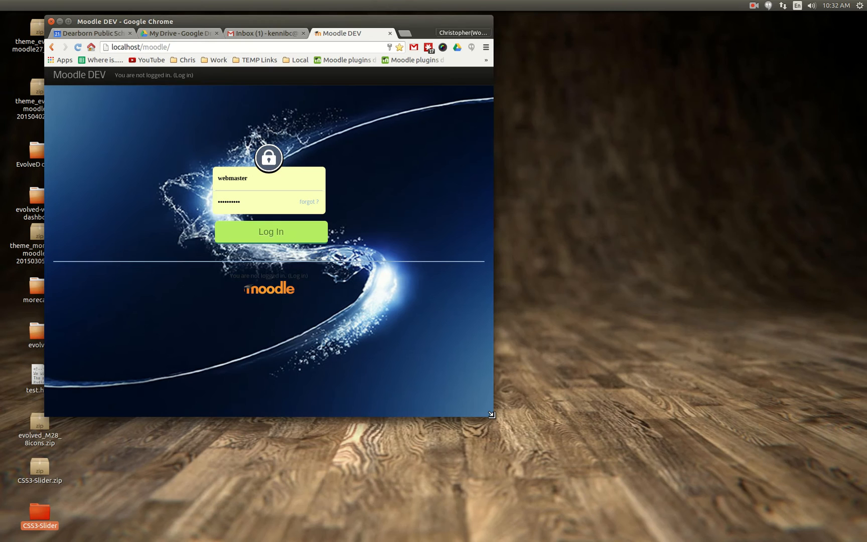
mouse_move(491, 413)
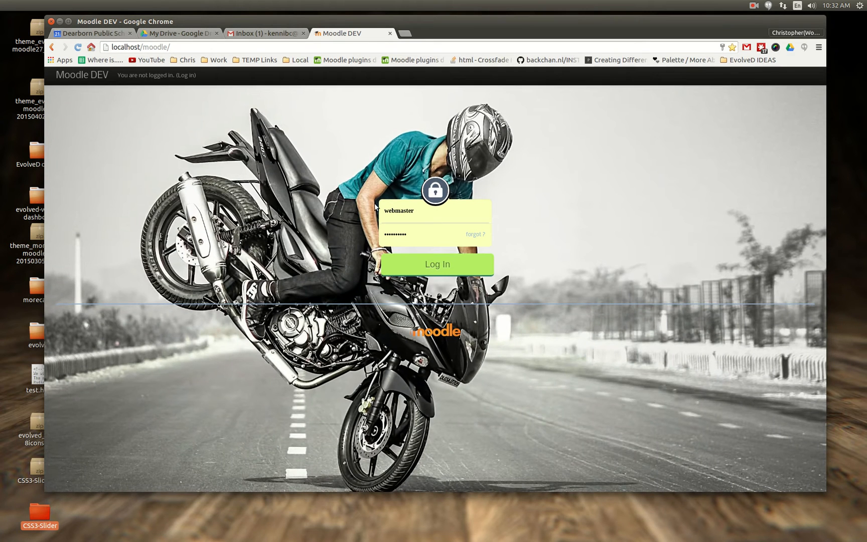
left_click(436, 264)
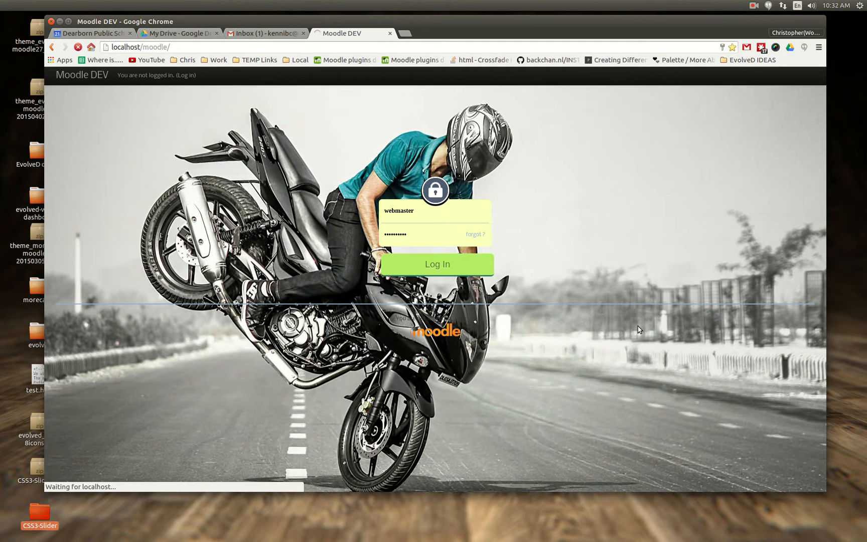
Navigate Site administration > Appearance > Themes > evolve-D to the Frontpage Options settings.
left_click(437, 264)
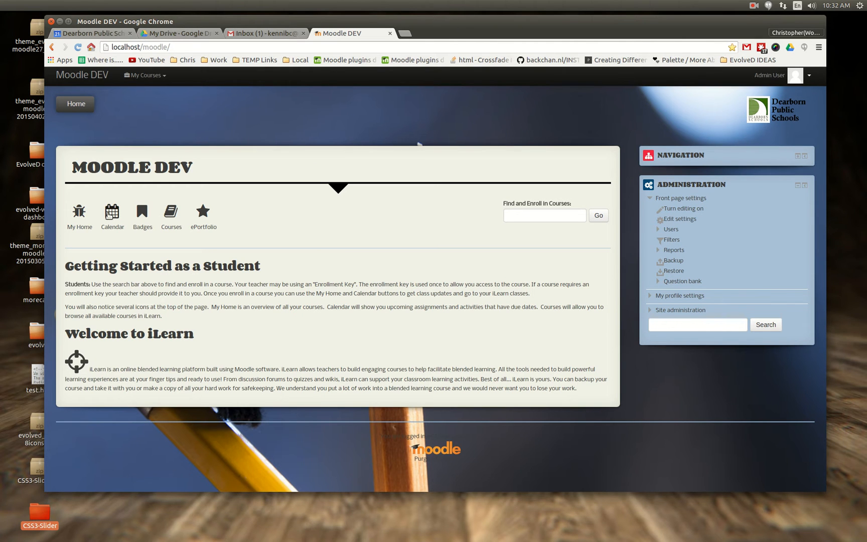
mouse_move(113, 216)
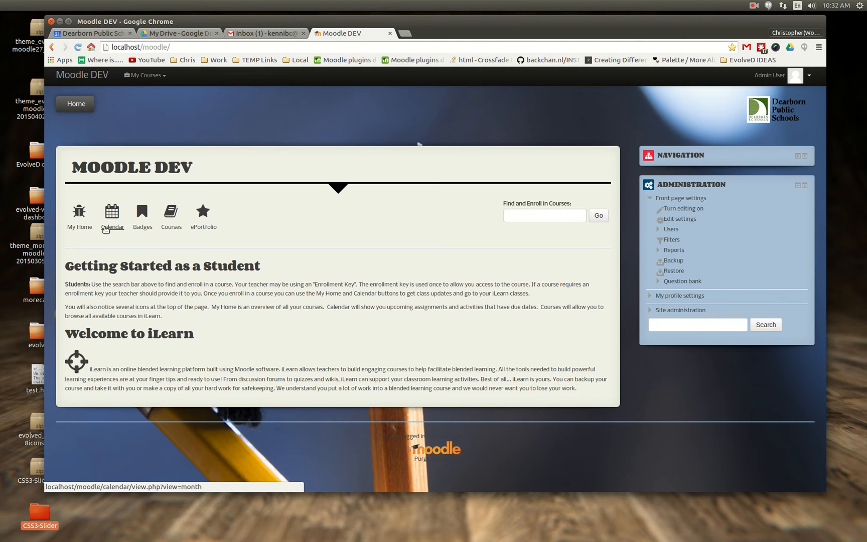
mouse_move(215, 231)
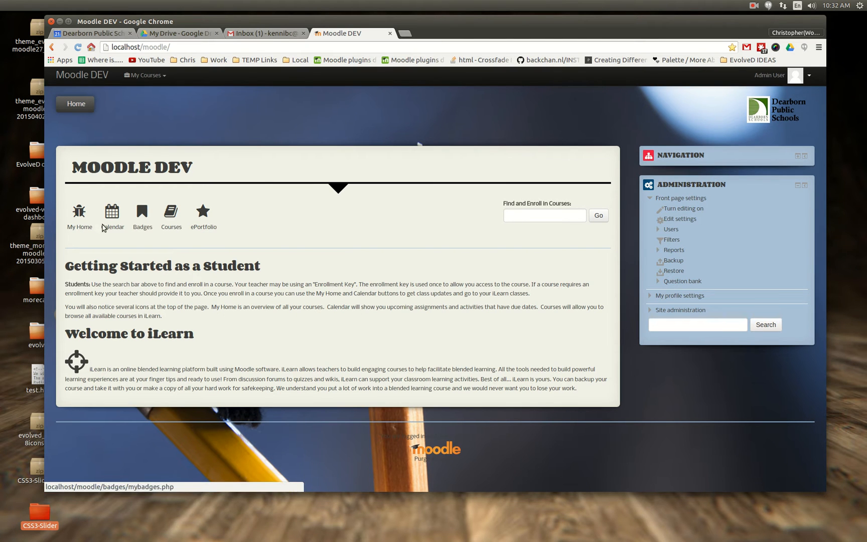
mouse_move(288, 226)
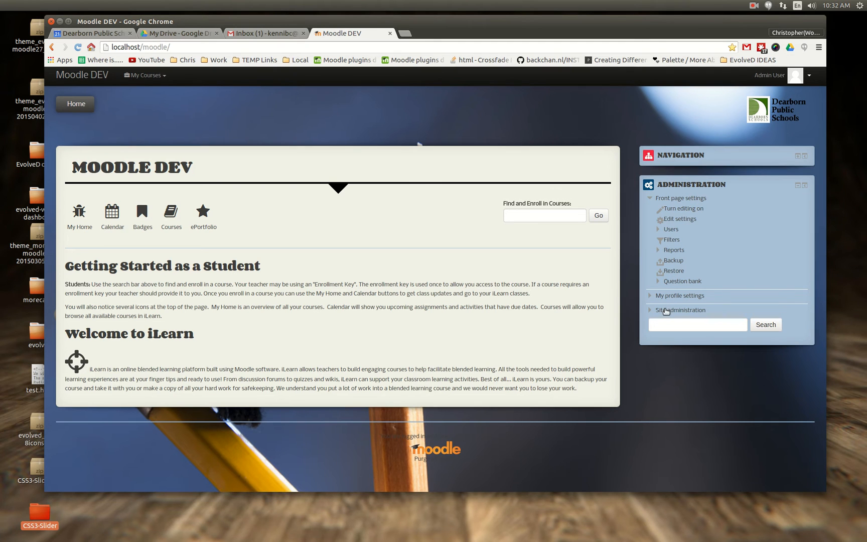
left_click(680, 311)
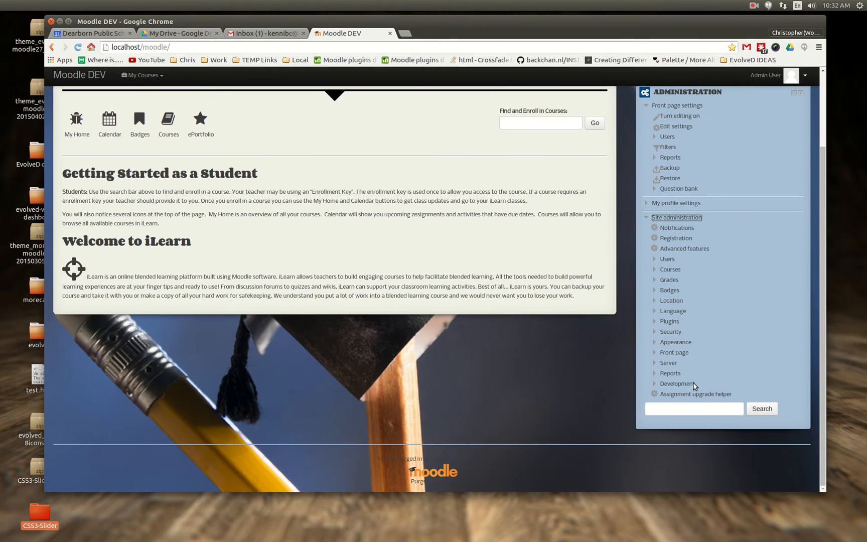
left_click(675, 342)
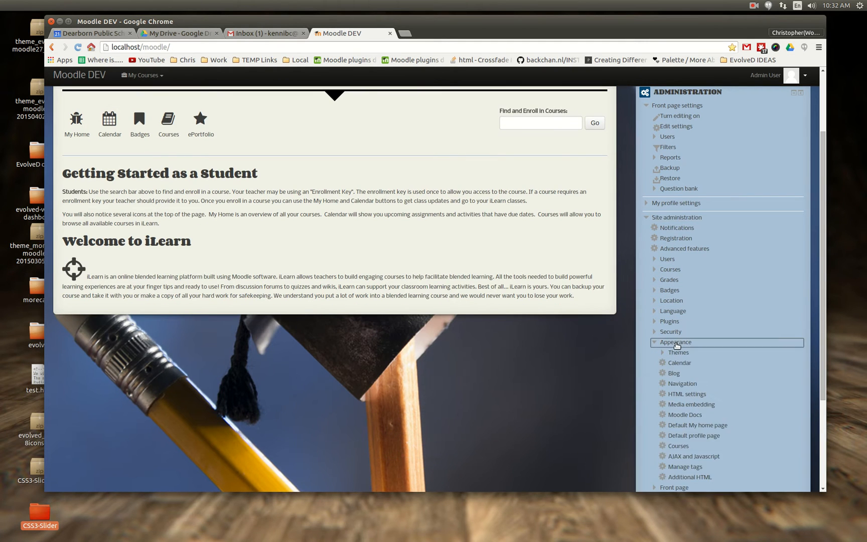
scroll("down", 3)
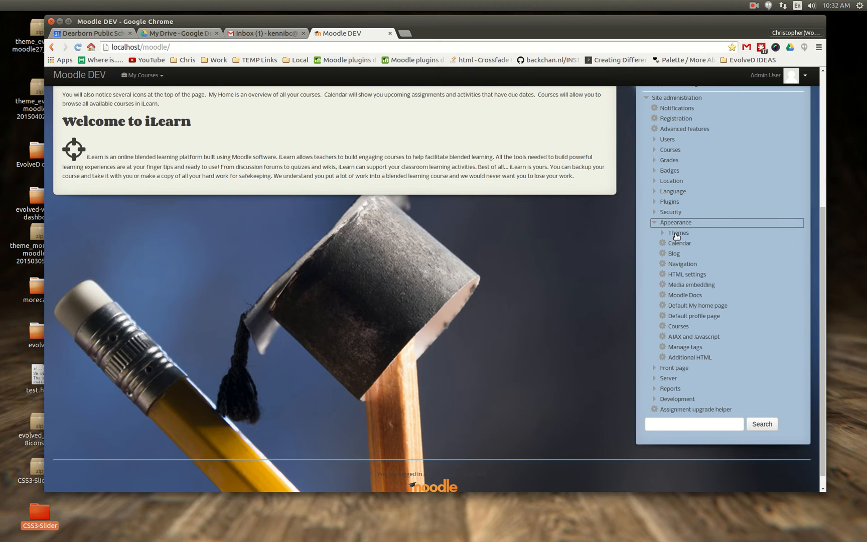
left_click(679, 232)
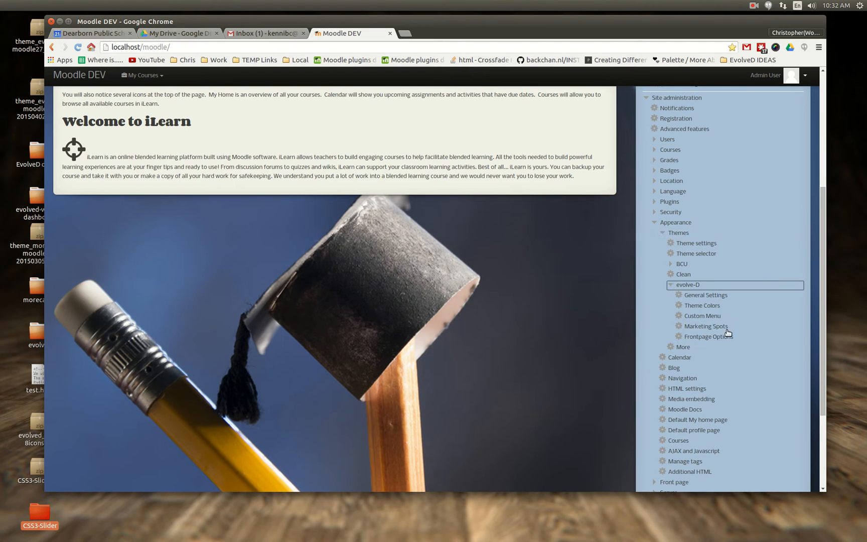
left_click(709, 336)
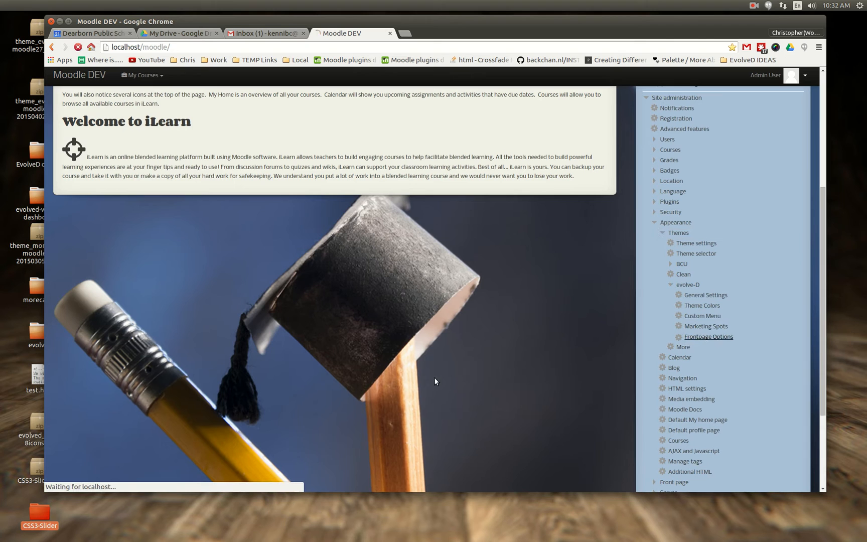
left_click(708, 337)
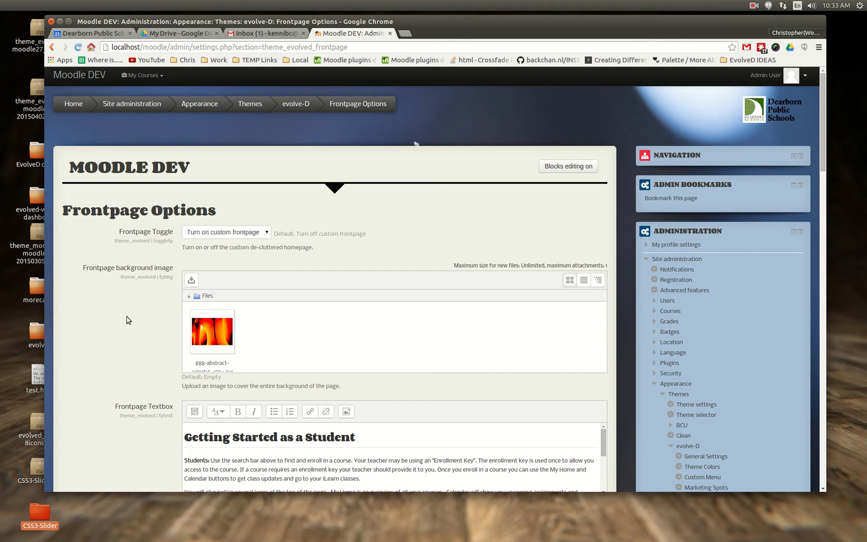
mouse_move(132, 366)
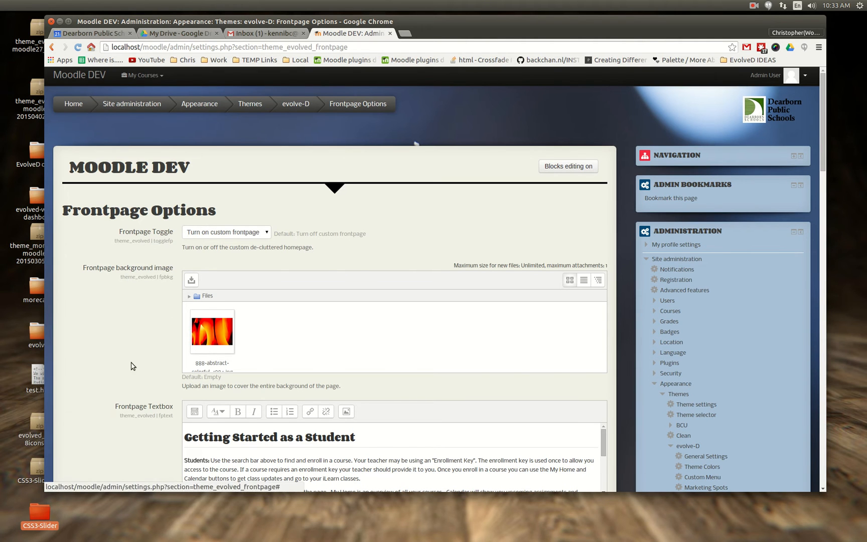
mouse_move(116, 369)
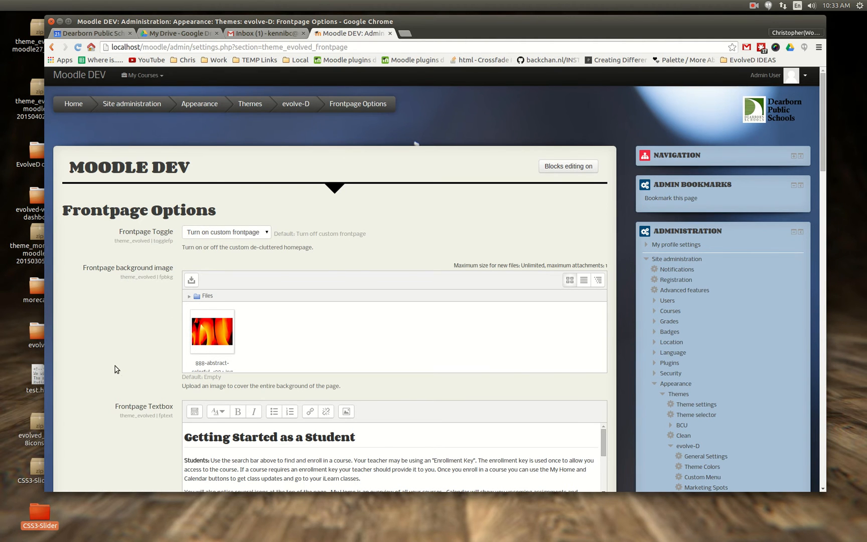
scroll("down", 3)
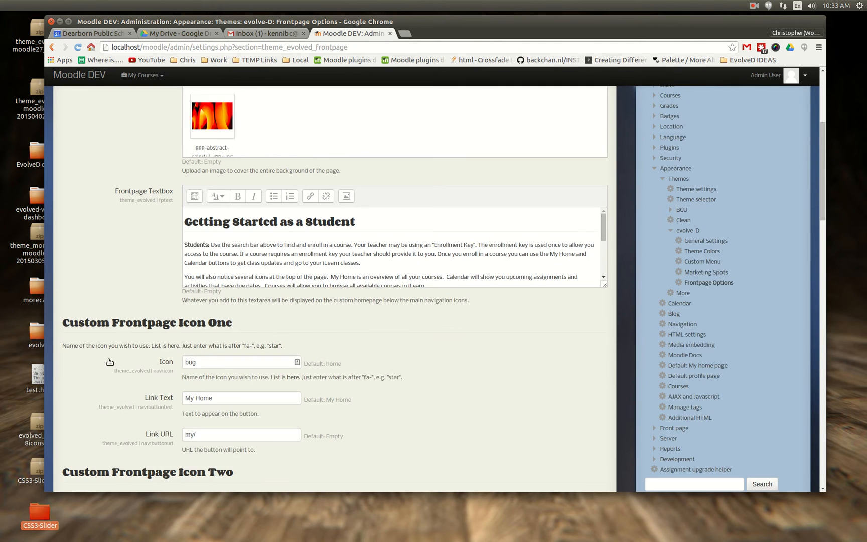
scroll("down", 3)
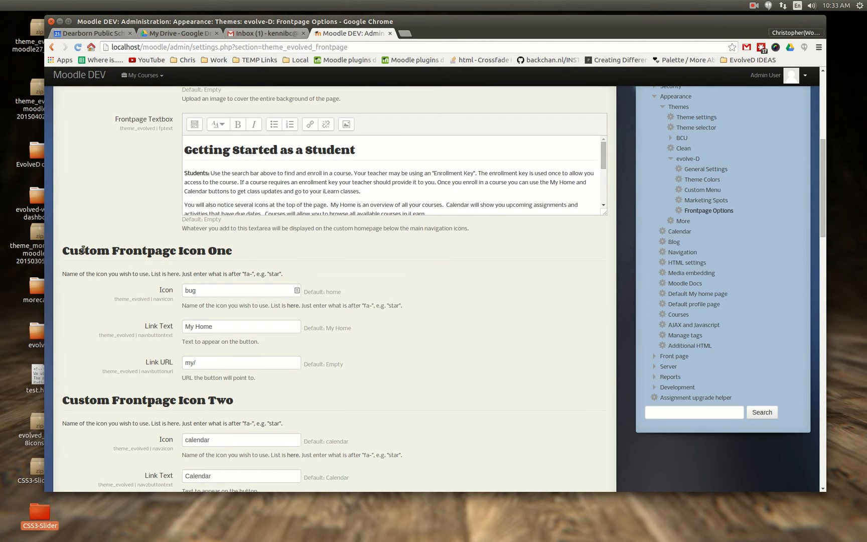
left_click(240, 290)
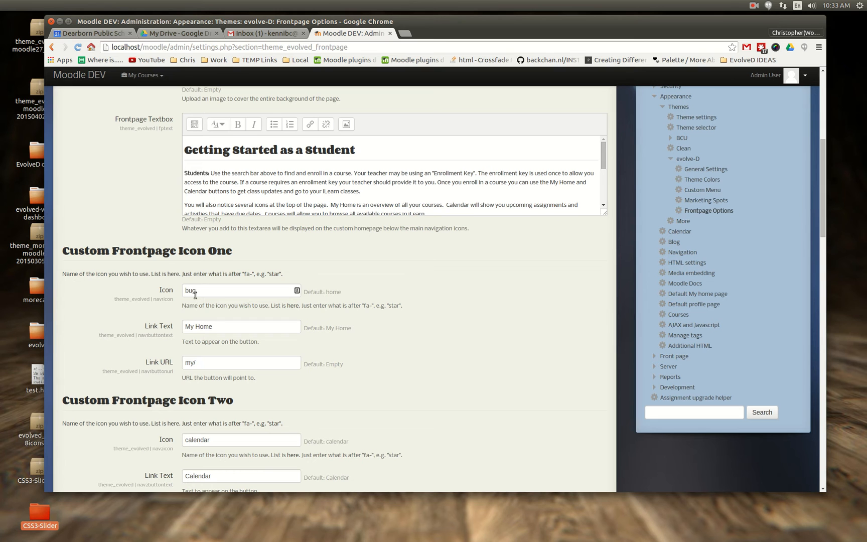
mouse_move(187, 341)
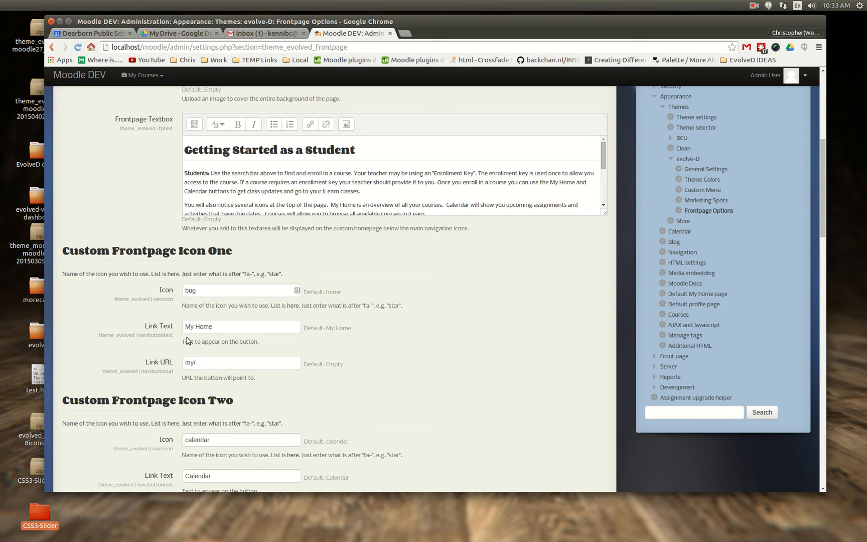
scroll("up", 3)
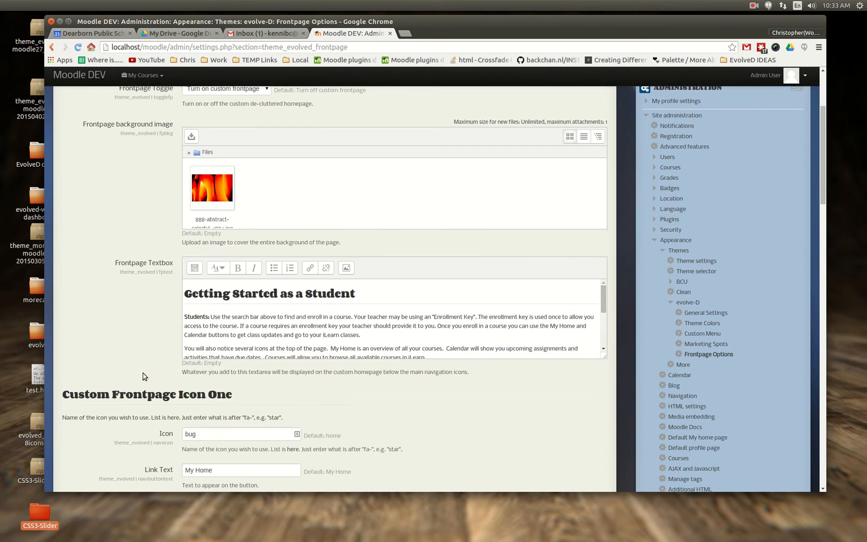
scroll("down", 3)
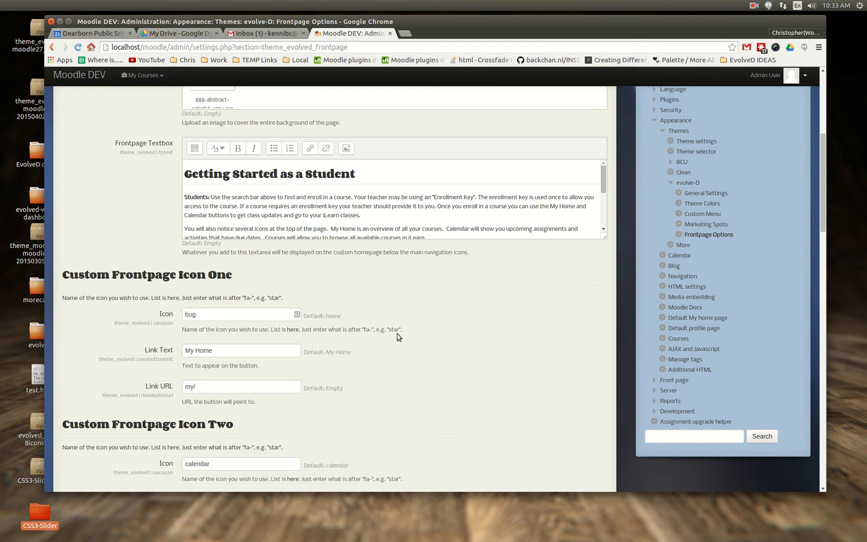
mouse_move(156, 351)
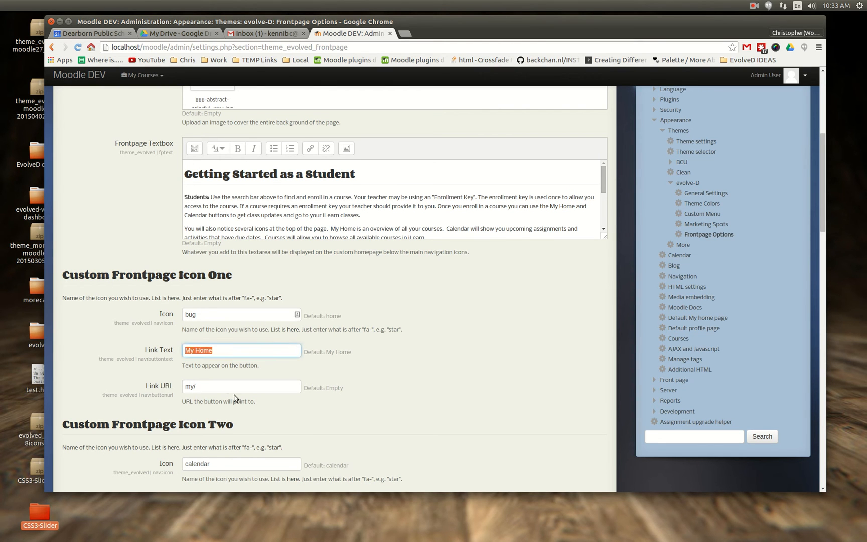
left_click(241, 386)
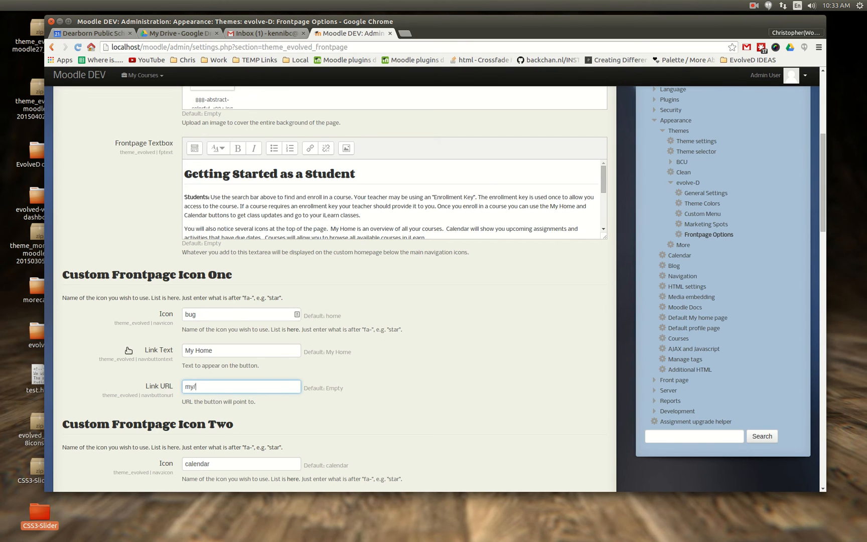
scroll("up", 3)
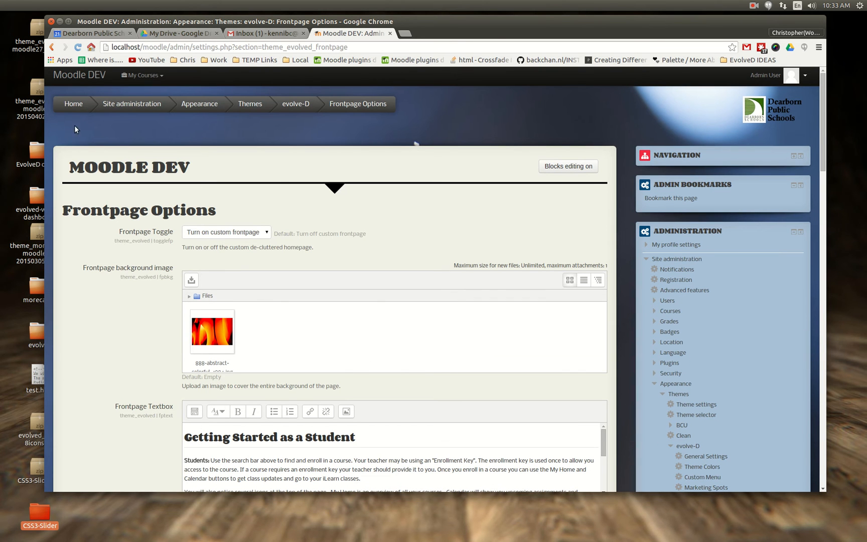
View the front page's custom icons and follow the My Home icon to the dashboard.
left_click(436, 33)
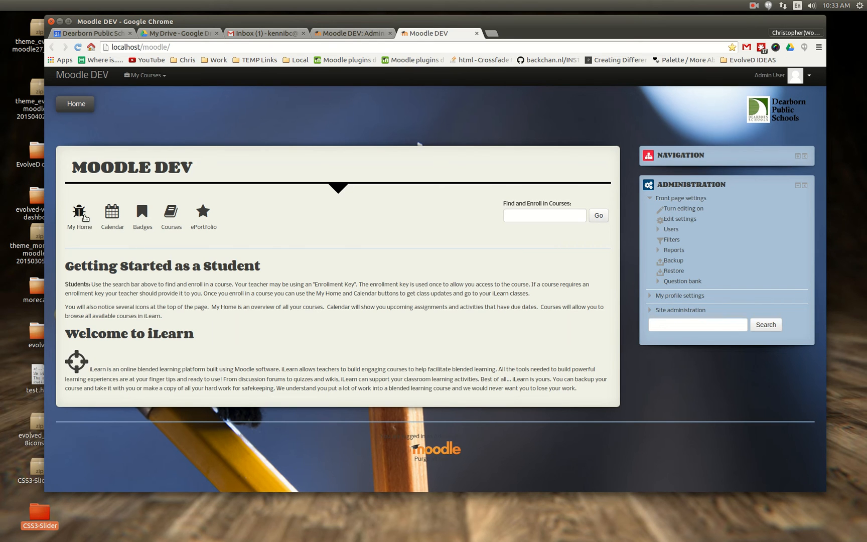
left_click(80, 210)
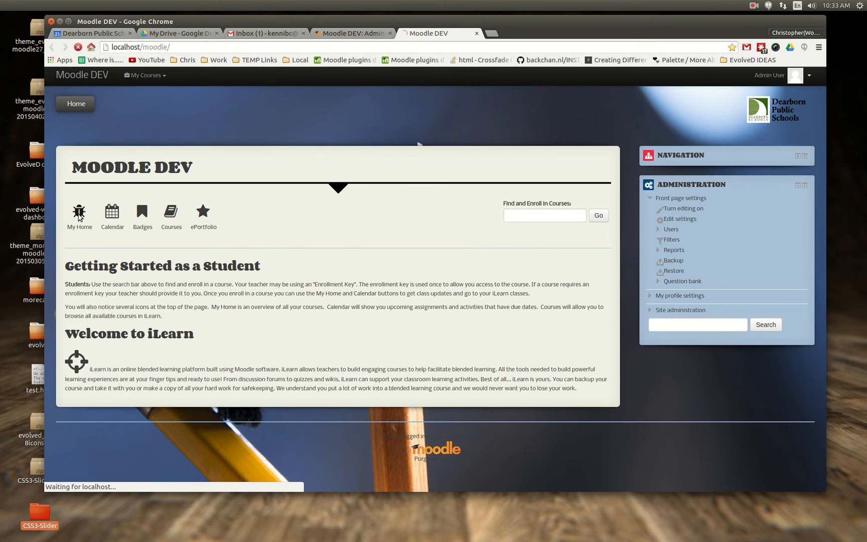
left_click(79, 211)
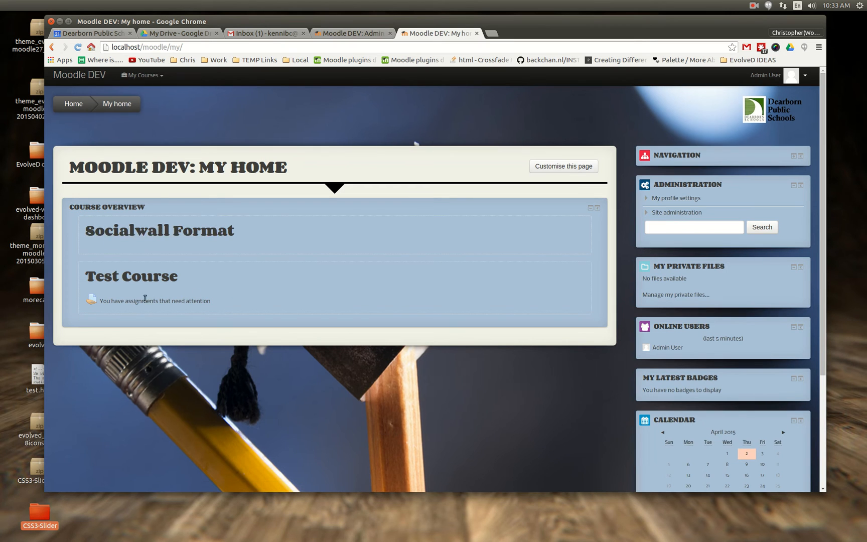
mouse_move(72, 103)
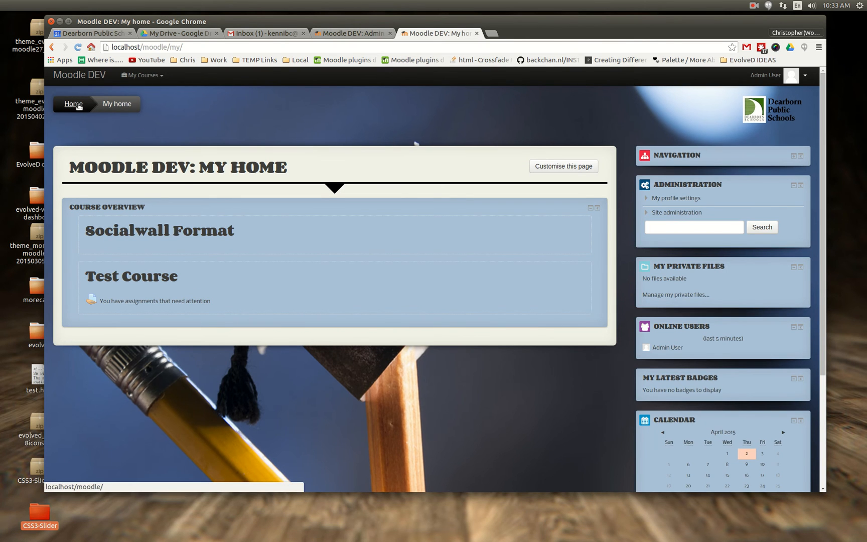
Return to the front page via the Home breadcrumb and follow the Calendar icon.
left_click(72, 103)
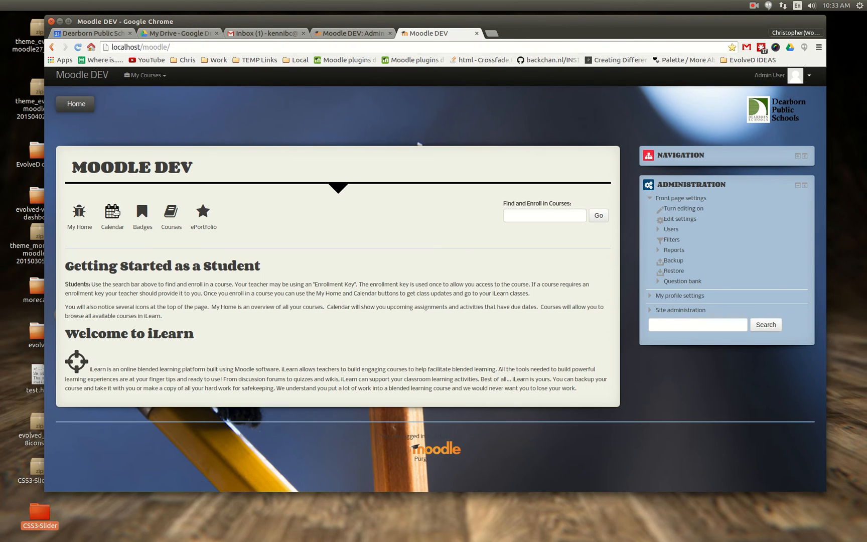
left_click(112, 213)
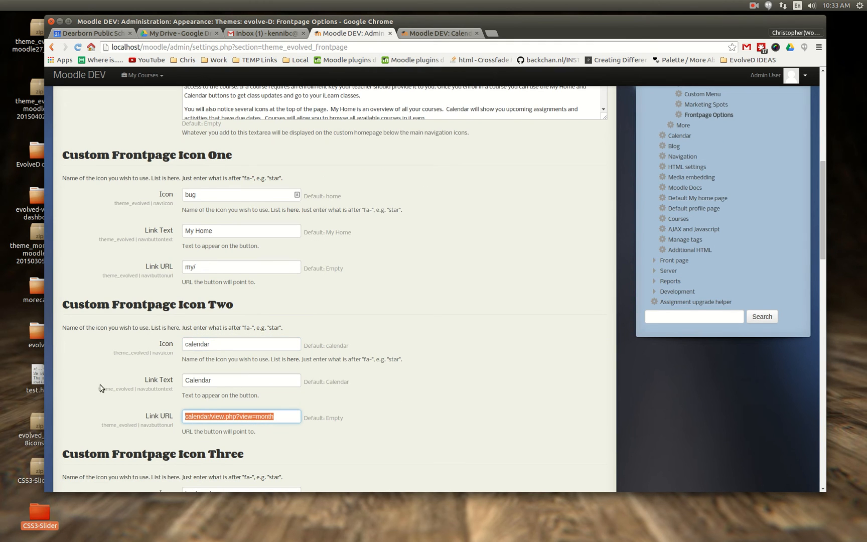
Review the Icon Two calendar link and the remaining icon slots three to eight in Frontpage Options.
scroll("down", 3)
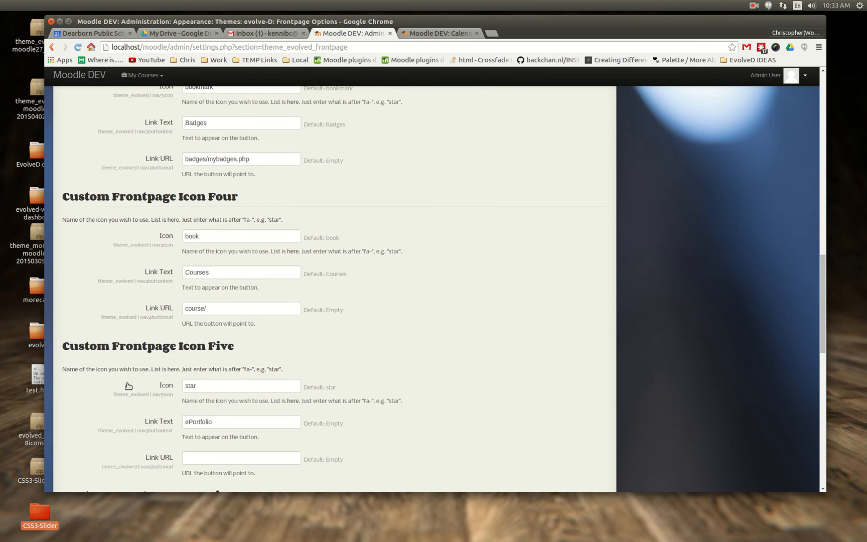
scroll("down", 3)
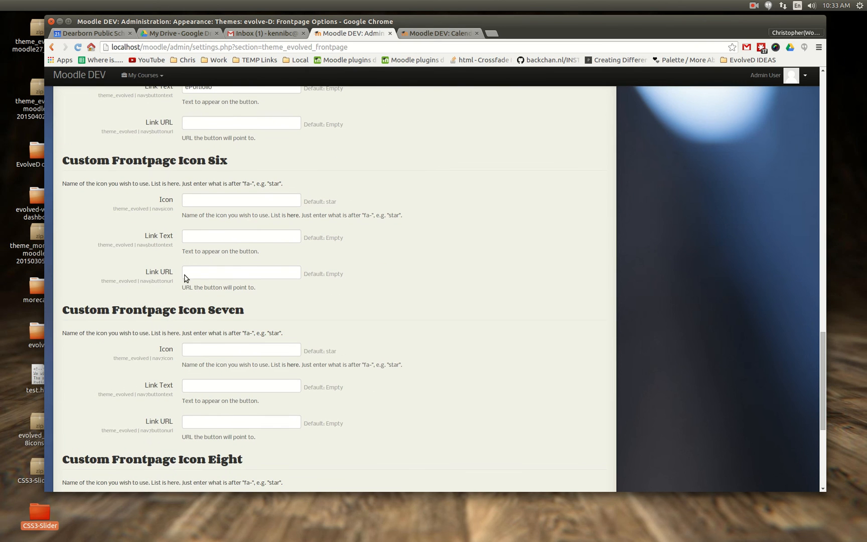
scroll("down", 3)
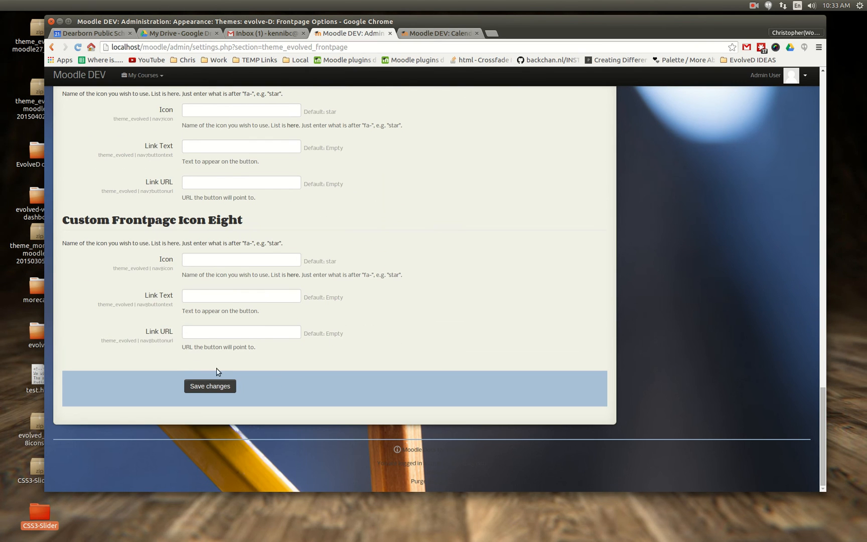
mouse_move(826, 436)
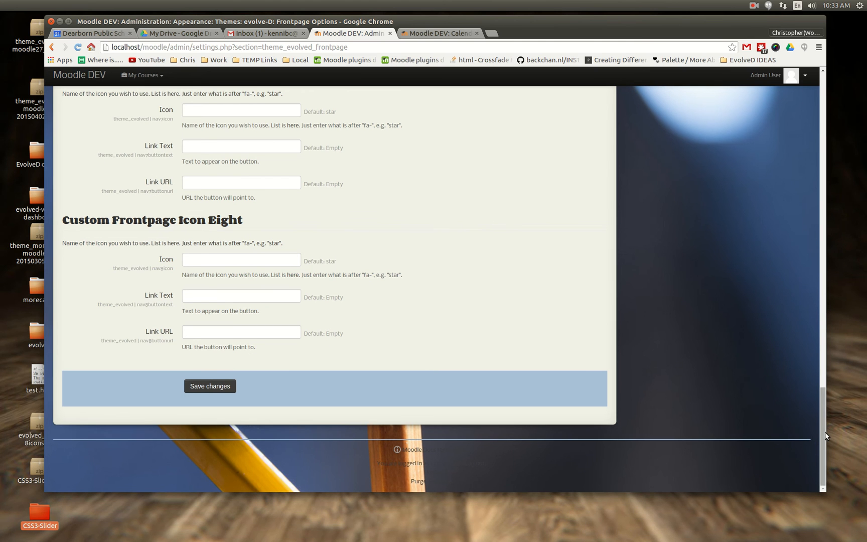
scroll("up", 3)
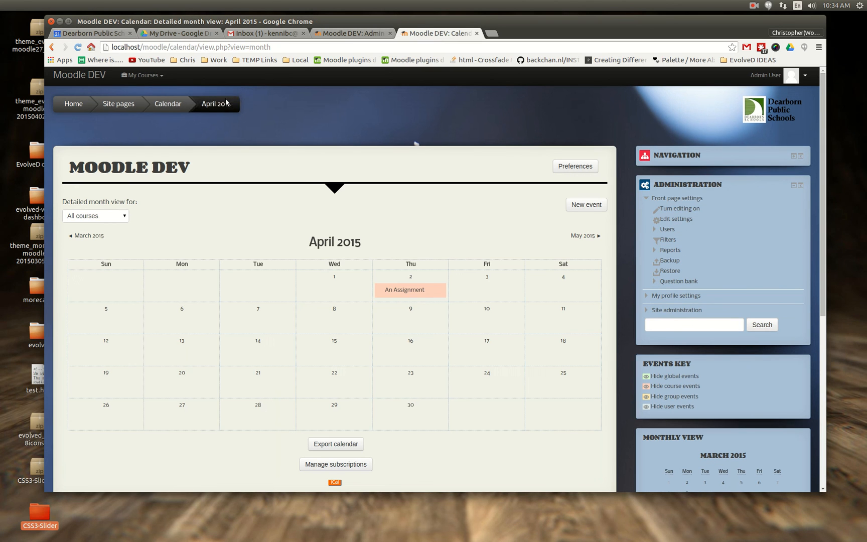
Log out from the user menu to reach the login page with its sunflower background.
left_click(792, 75)
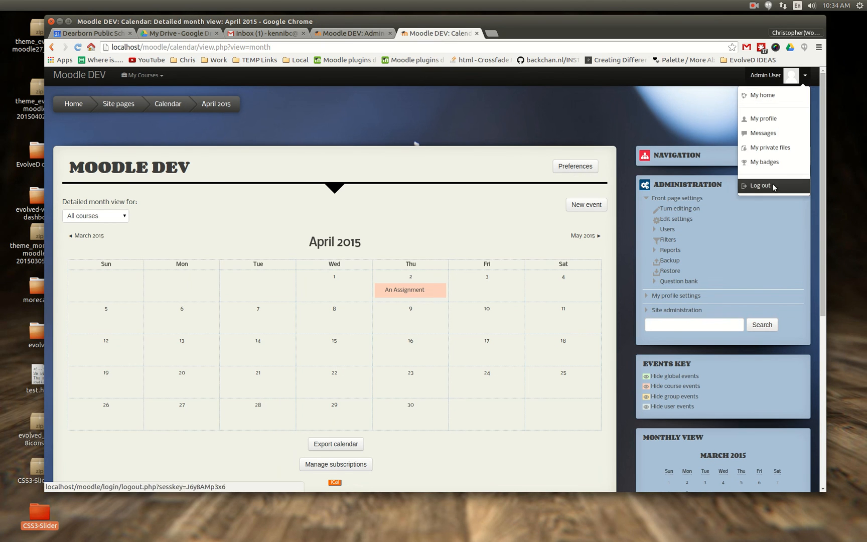
left_click(760, 186)
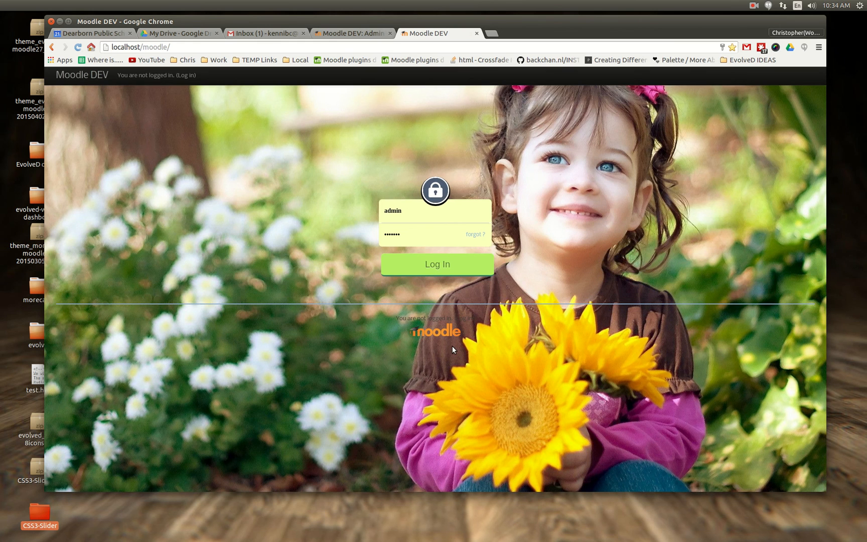